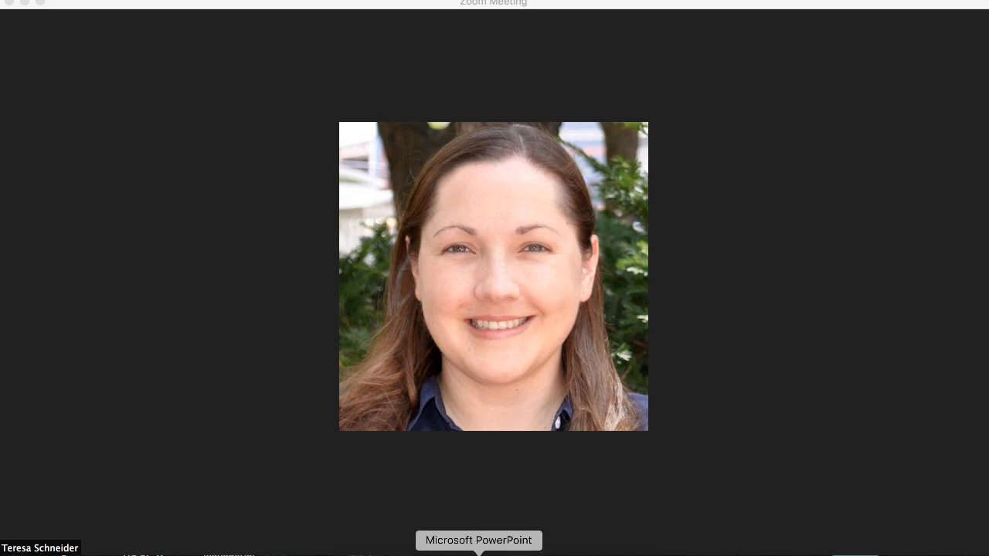
- Show Zoom's Share Screen options listing desktop, whiteboard, iPhone/iPad and the PowerPoint window
{"action": "left_click", "coordinate": [479, 540]}
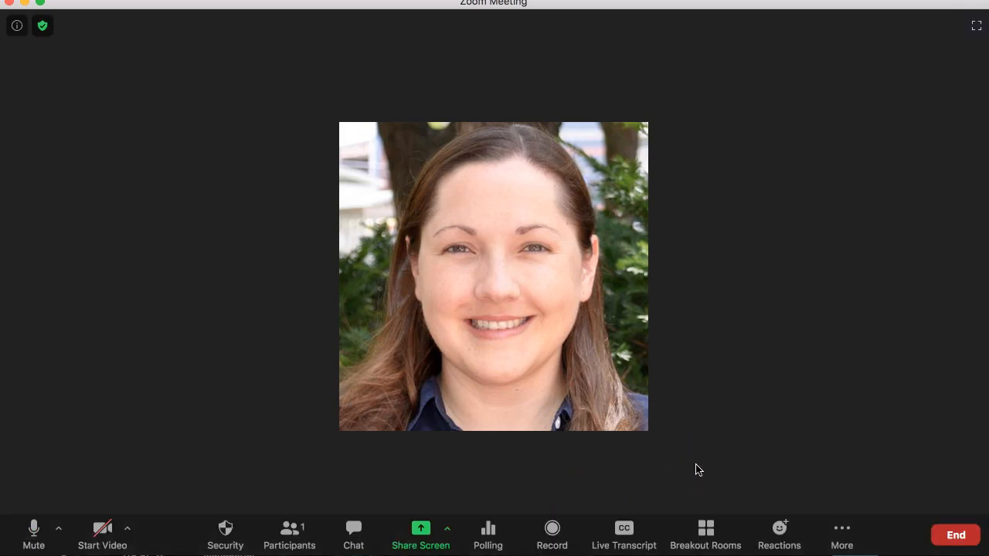
{"action": "mouse_move", "coordinate": [662, 398]}
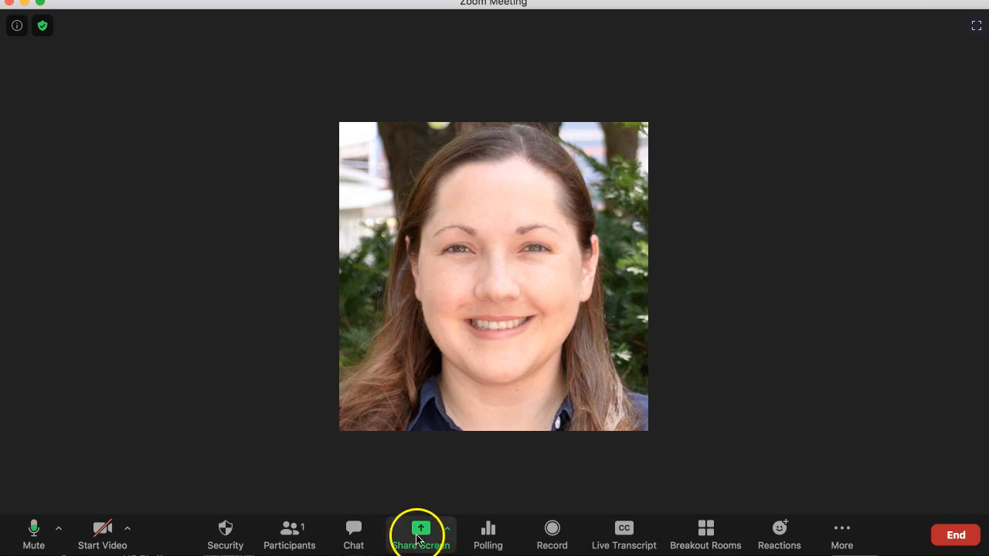
{"action": "left_click", "coordinate": [420, 533]}
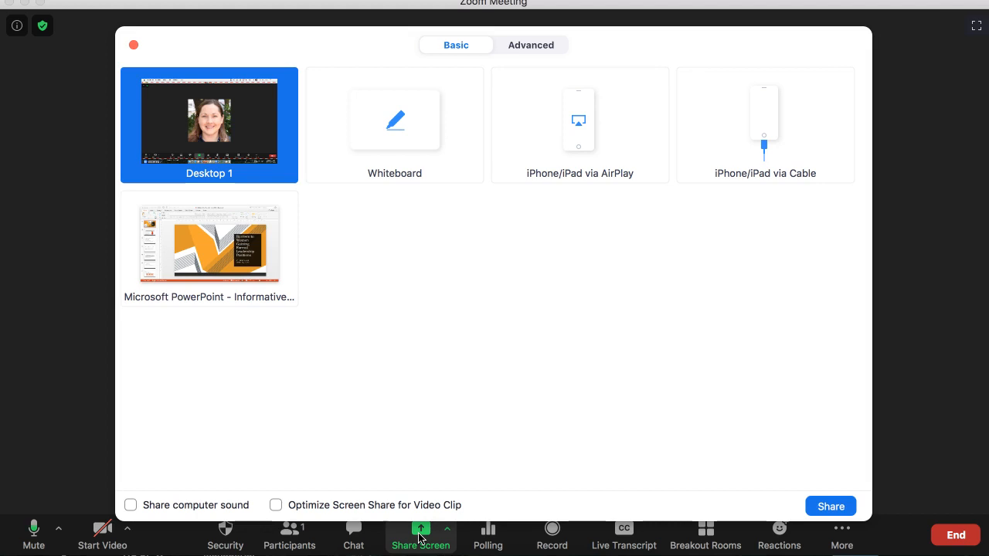
{"action": "mouse_move", "coordinate": [272, 145]}
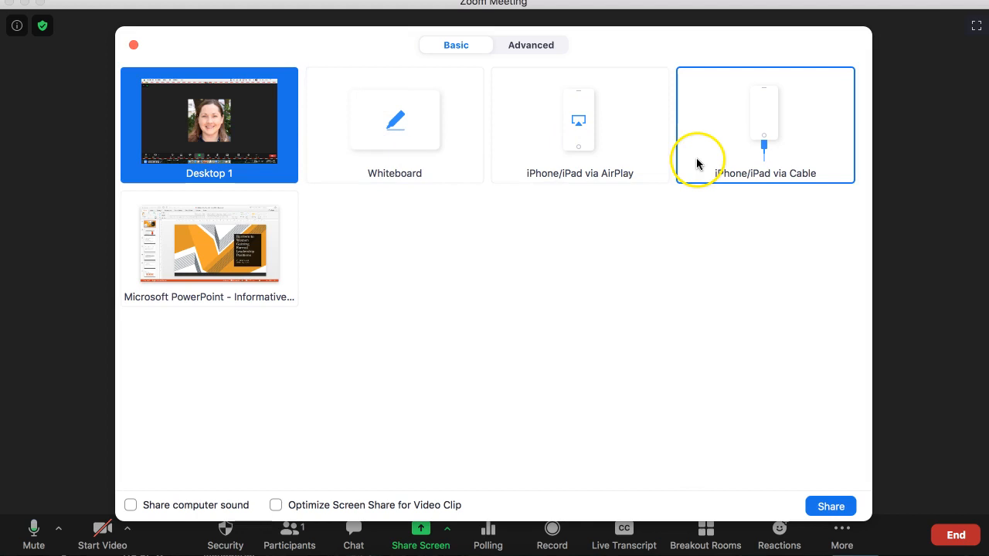
{"action": "left_click", "coordinate": [208, 244]}
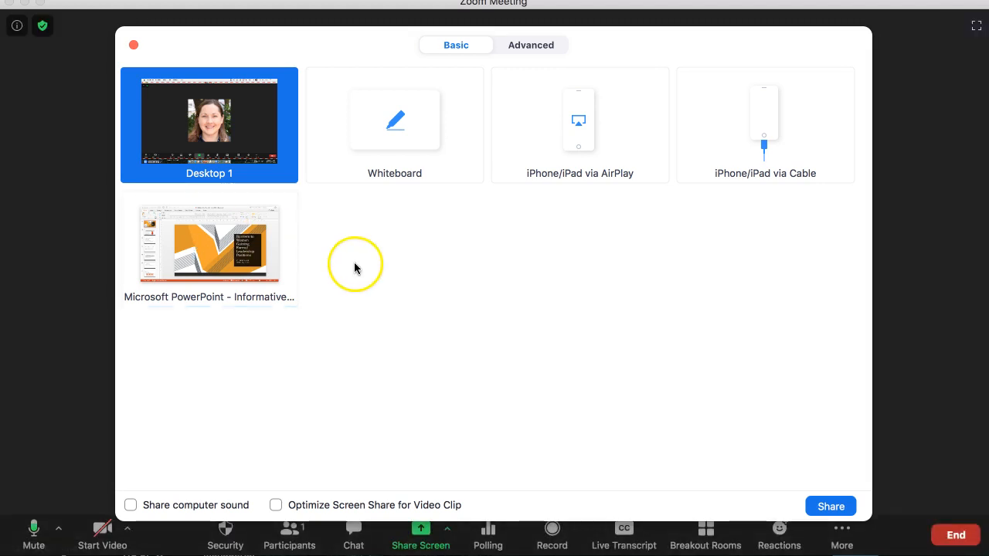
{"action": "mouse_move", "coordinate": [241, 134]}
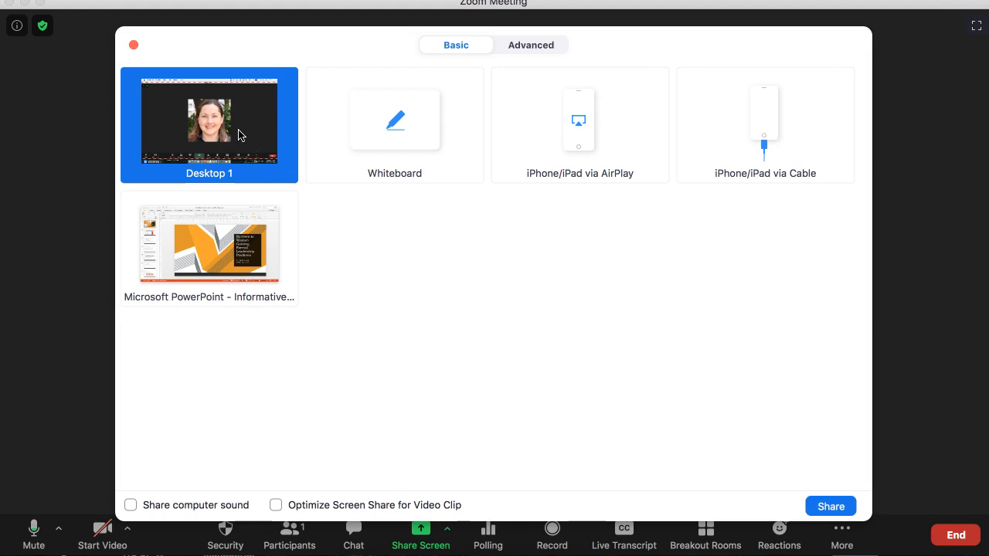
{"action": "left_click", "coordinate": [209, 244]}
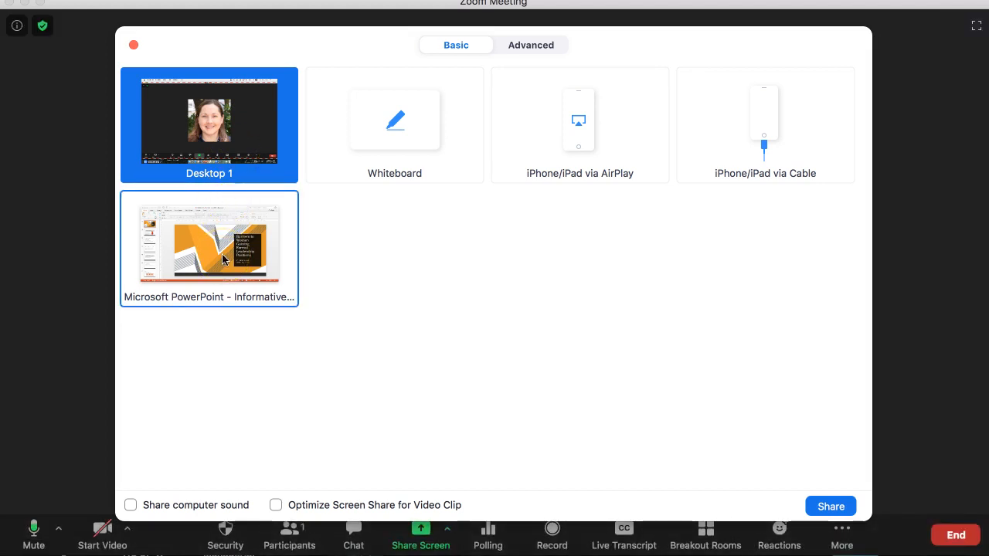
- Select the Microsoft PowerPoint window tile to share, toggling computer sound on then back off
{"action": "left_click", "coordinate": [208, 244]}
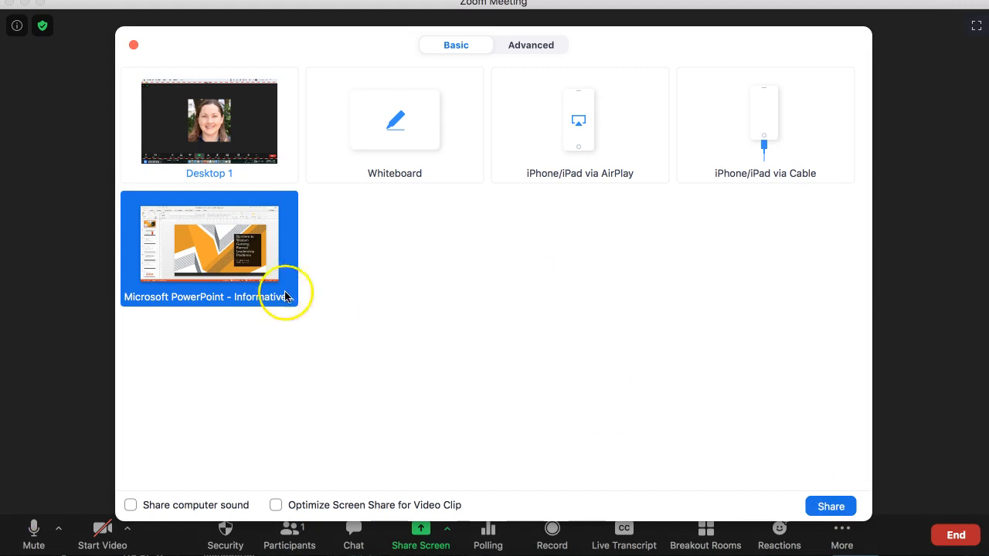
{"action": "mouse_move", "coordinate": [831, 506]}
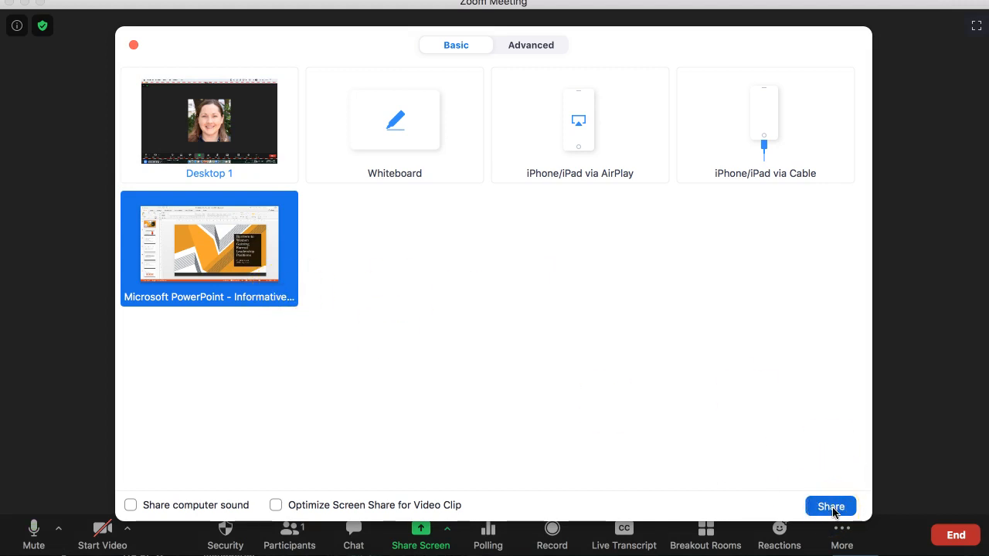
{"action": "mouse_move", "coordinate": [718, 478]}
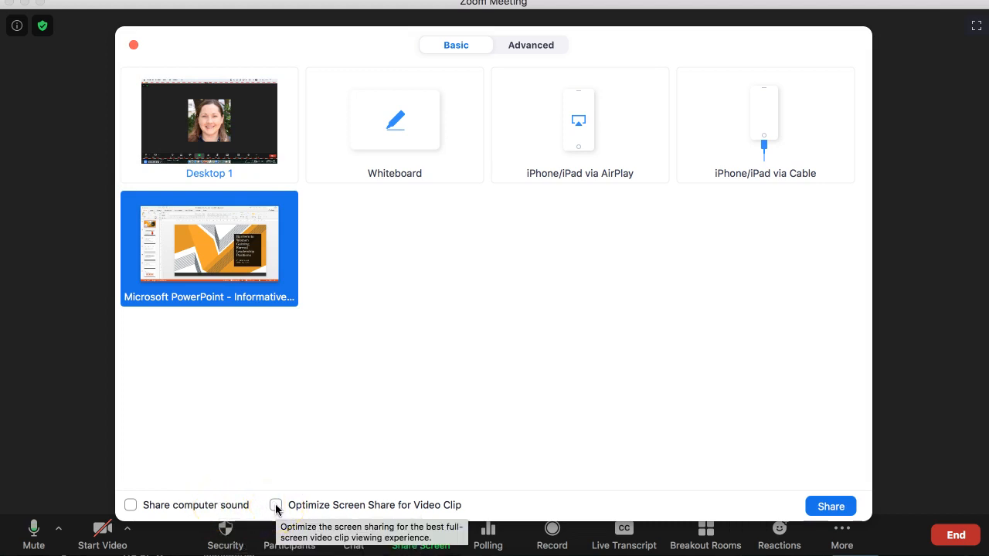
{"action": "left_click", "coordinate": [129, 504]}
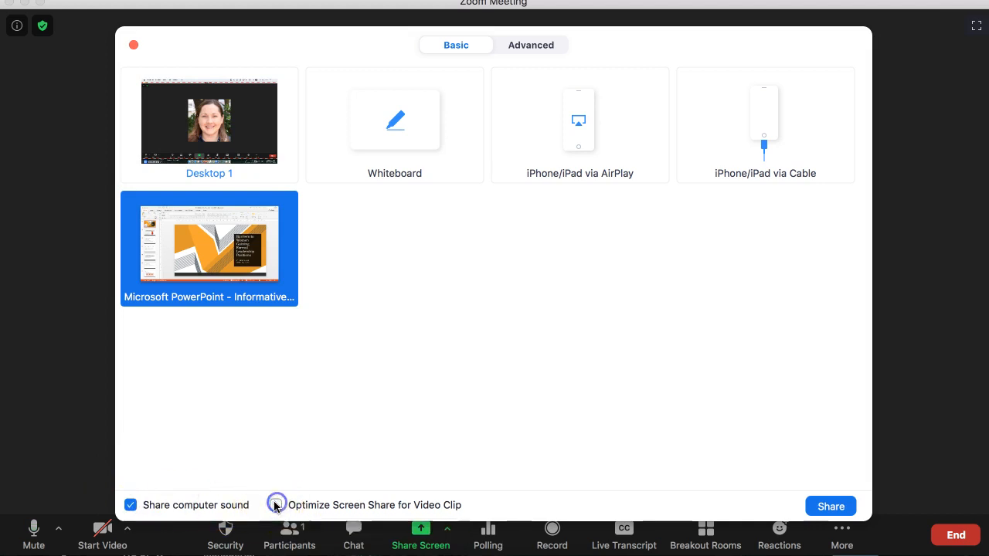
{"action": "left_click", "coordinate": [130, 503]}
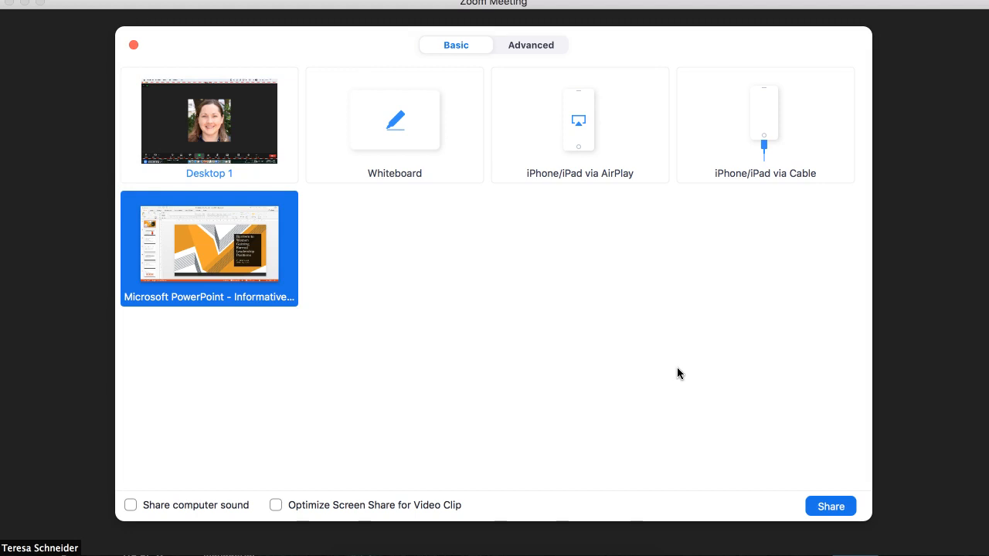
{"action": "left_click", "coordinate": [829, 507]}
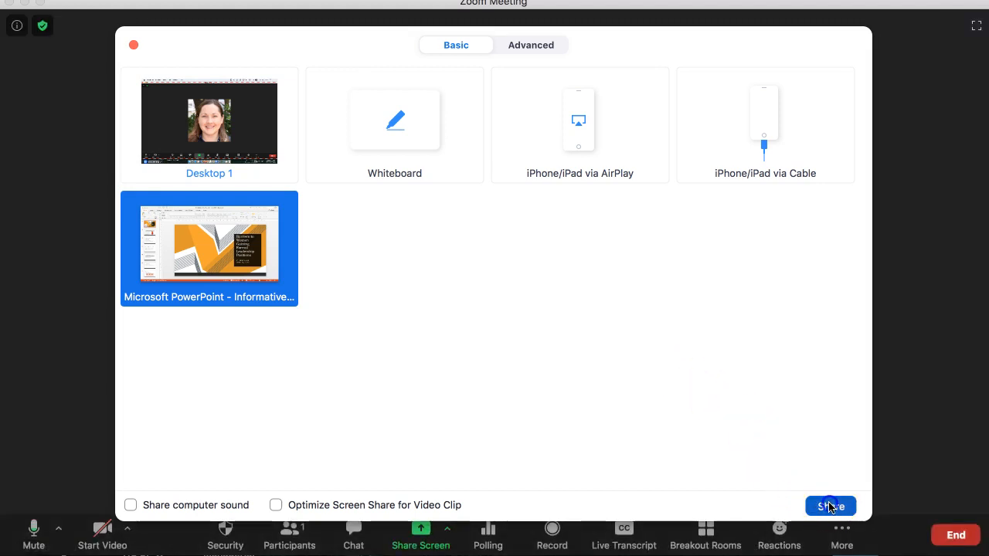
- Start sharing the 'Barriers to Women Gaining Formal Leadership Positions' PowerPoint window
{"action": "left_click", "coordinate": [830, 506]}
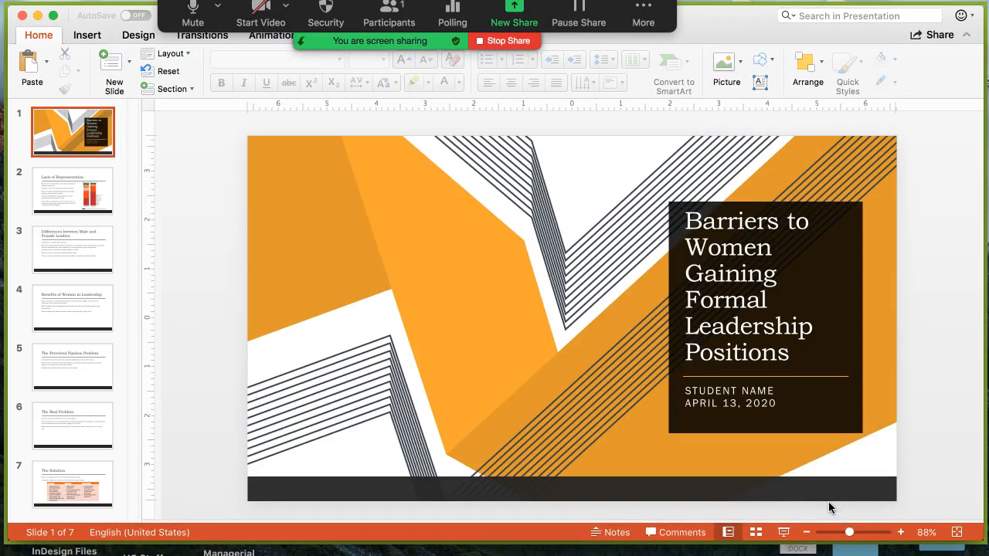
{"action": "mouse_move", "coordinate": [652, 439]}
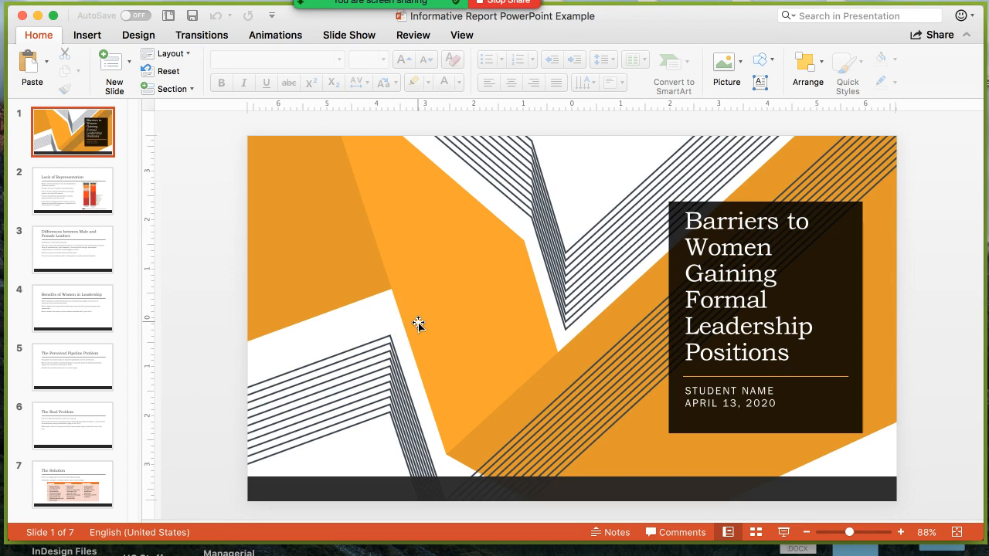
{"action": "mouse_move", "coordinate": [584, 400]}
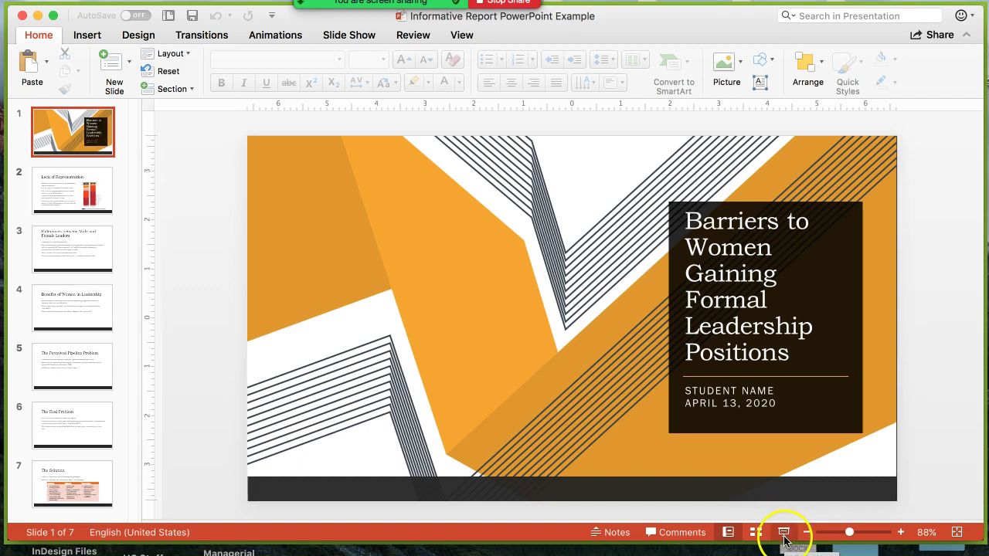
- Run the slideshow full screen through The Perceived Pipeline Problem slide, then stop sharing
{"action": "left_click", "coordinate": [783, 532]}
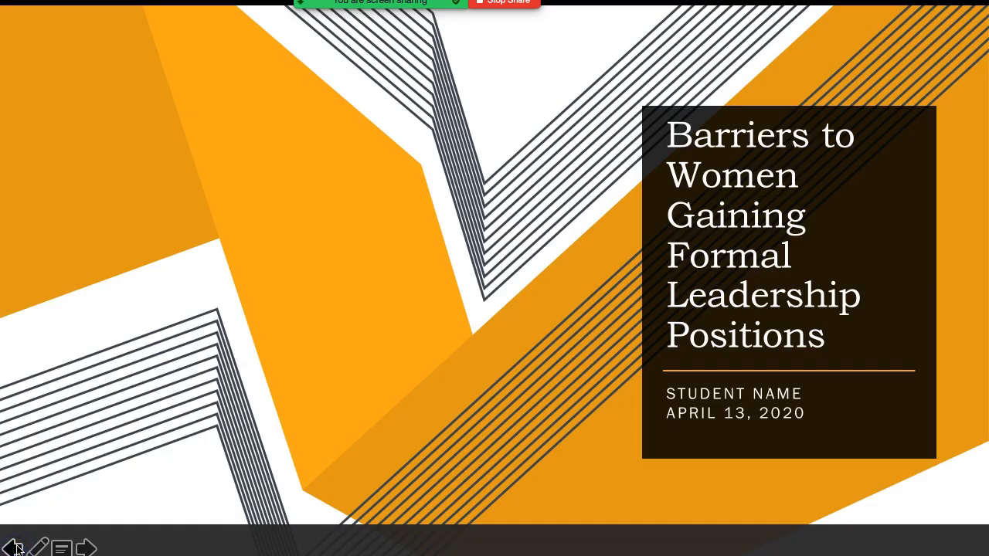
{"action": "left_click", "coordinate": [86, 546]}
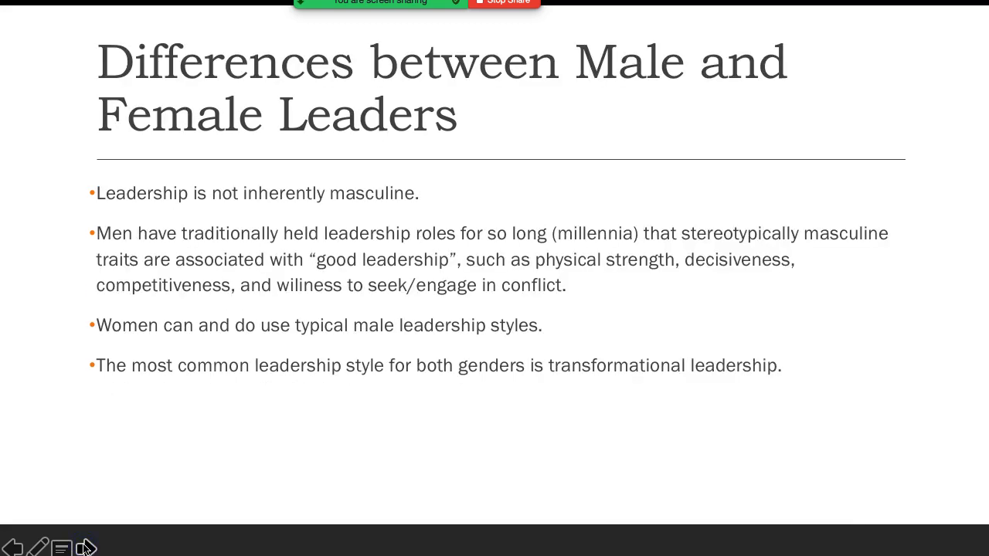
{"action": "left_click", "coordinate": [85, 547]}
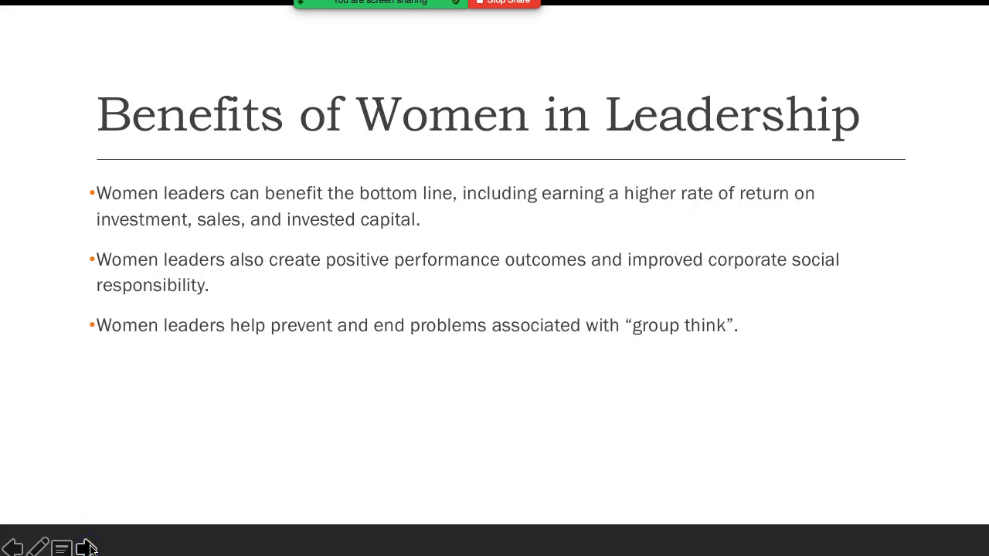
{"action": "left_click", "coordinate": [86, 547]}
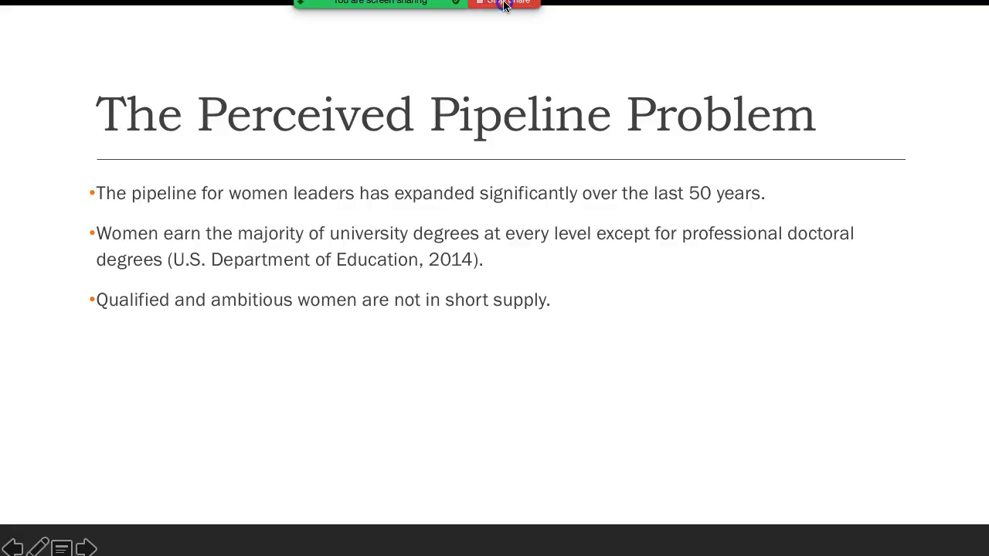
{"action": "left_click", "coordinate": [504, 3]}
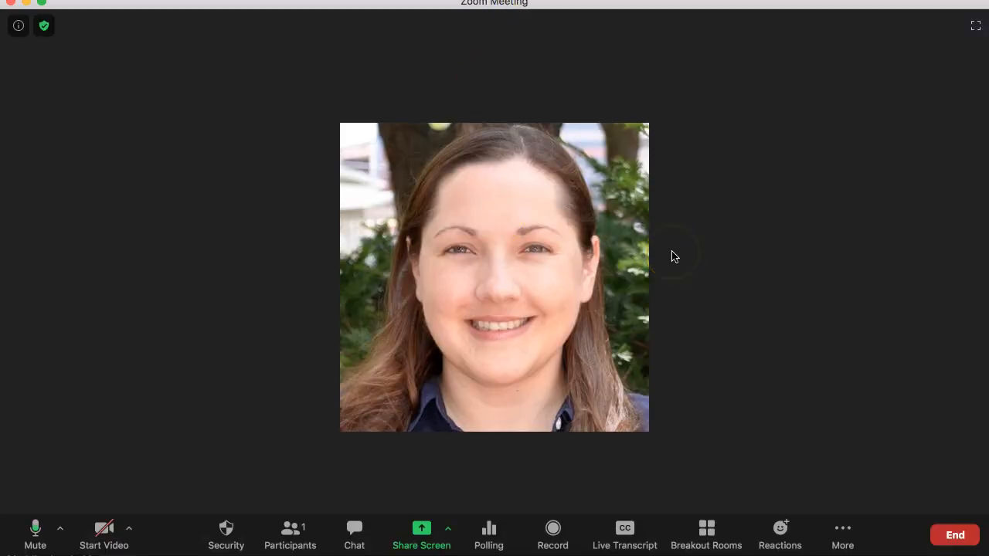